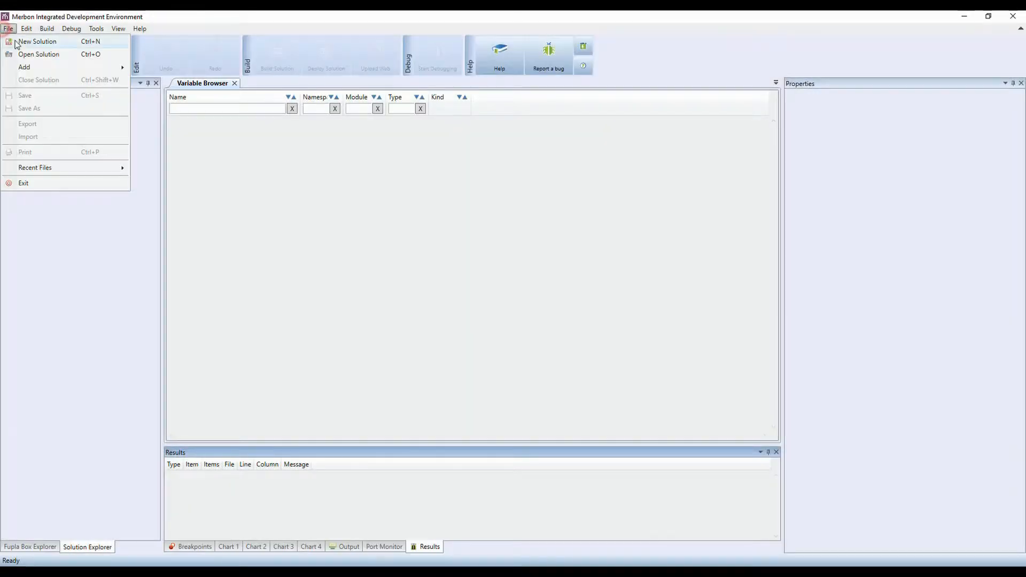
Create a new solution named Test in C:\IDE2 and choose simple mode editing.
{"action": "left_click", "coordinate": [39, 42]}
{"action": "type", "text": "Test"}
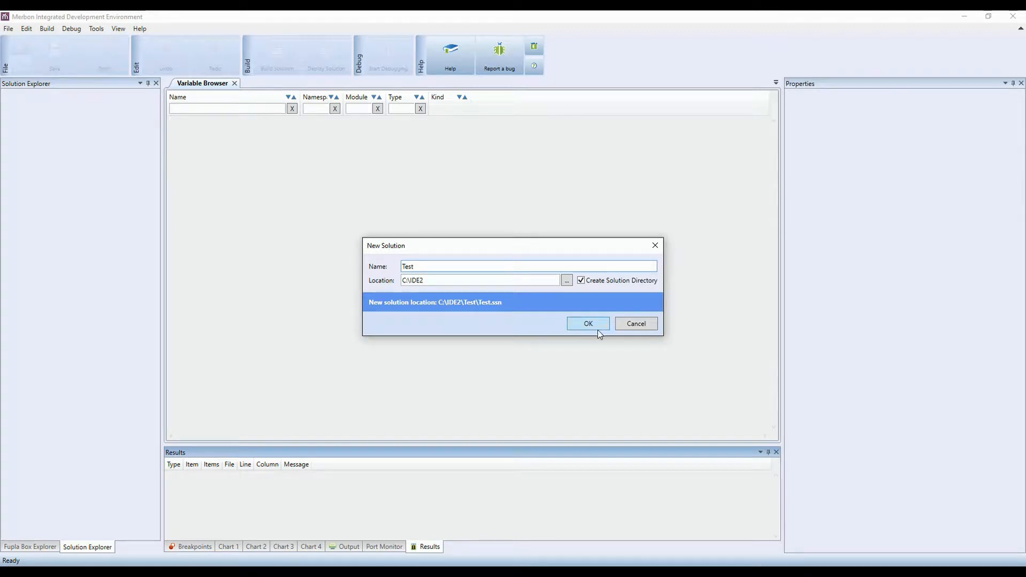
{"action": "left_click", "coordinate": [588, 323]}
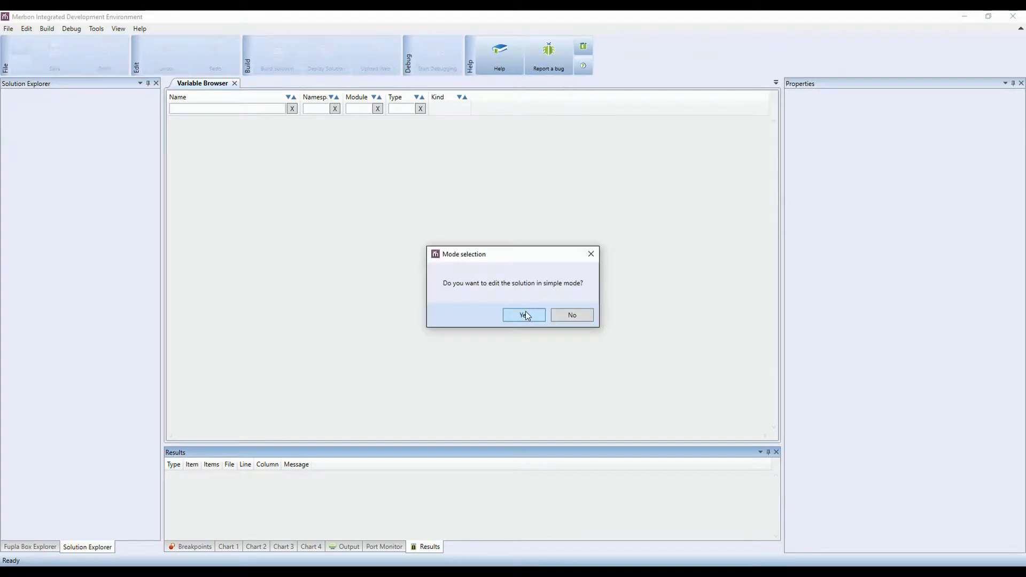
{"action": "left_click", "coordinate": [524, 314]}
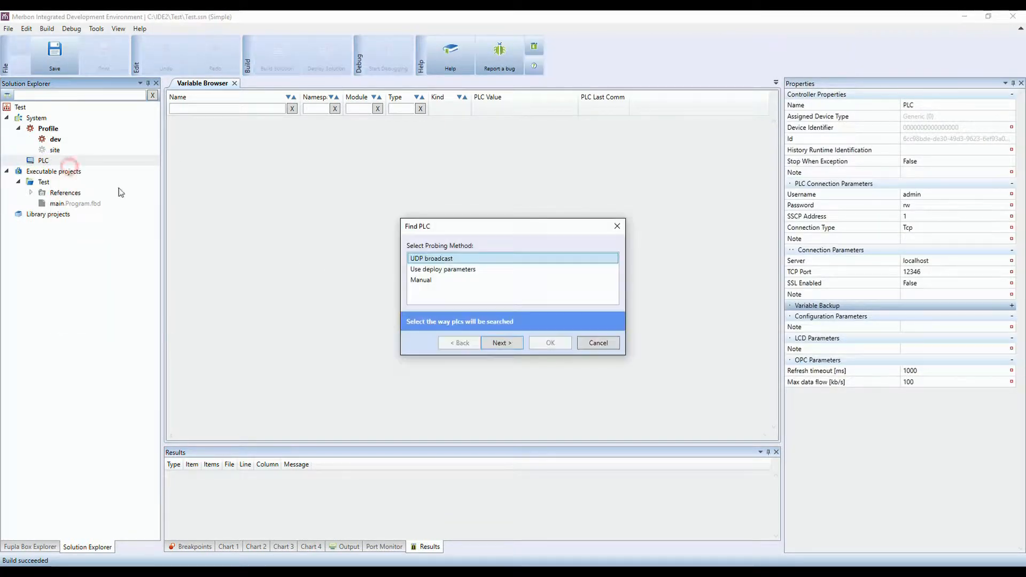
Find the PLC at 192.168.1.10 via UDP broadcast, attach it and download its configuration.
{"action": "left_click", "coordinate": [502, 342]}
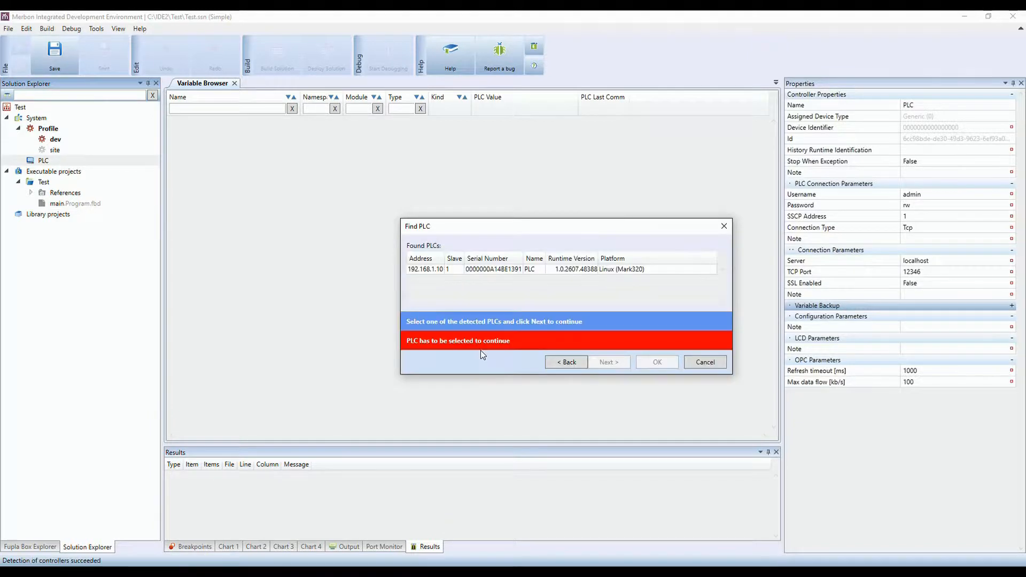
{"action": "left_click", "coordinate": [493, 269]}
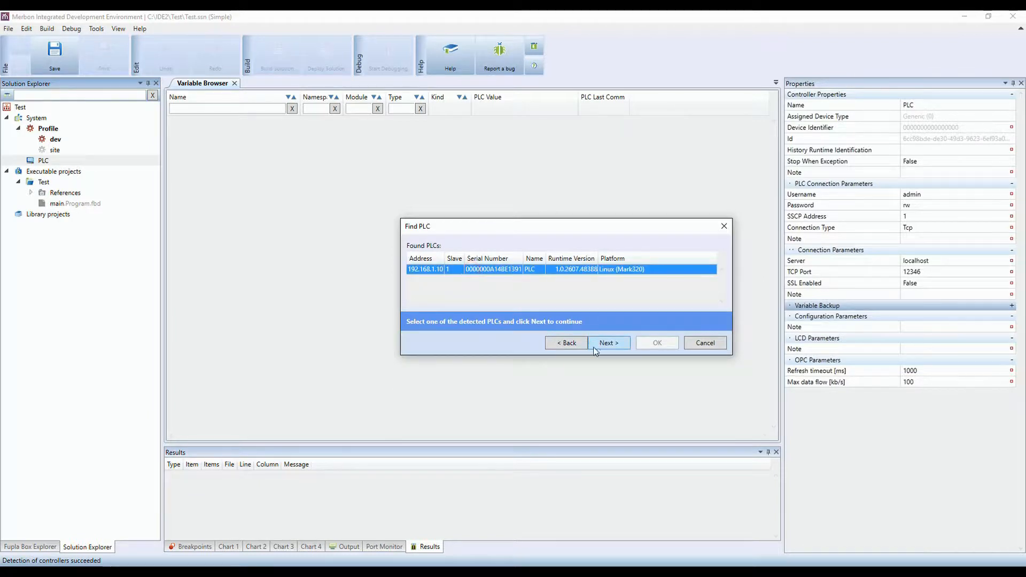
{"action": "left_click", "coordinate": [608, 342]}
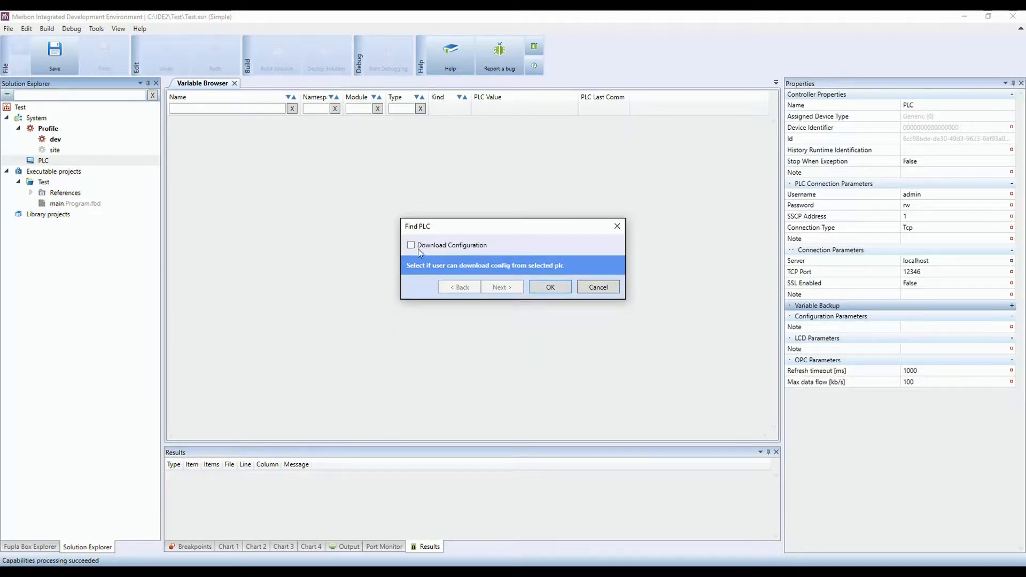
{"action": "left_click", "coordinate": [550, 287]}
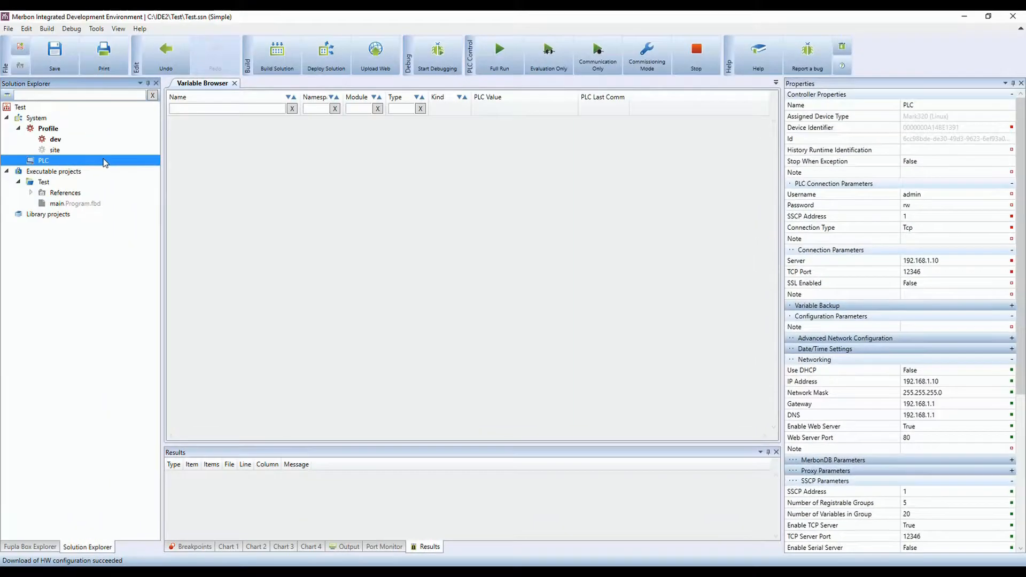
Add a channel named Modbus RTU to the PLC using the Modbus protocol on COM3 (485).
{"action": "right_click", "coordinate": [42, 161]}
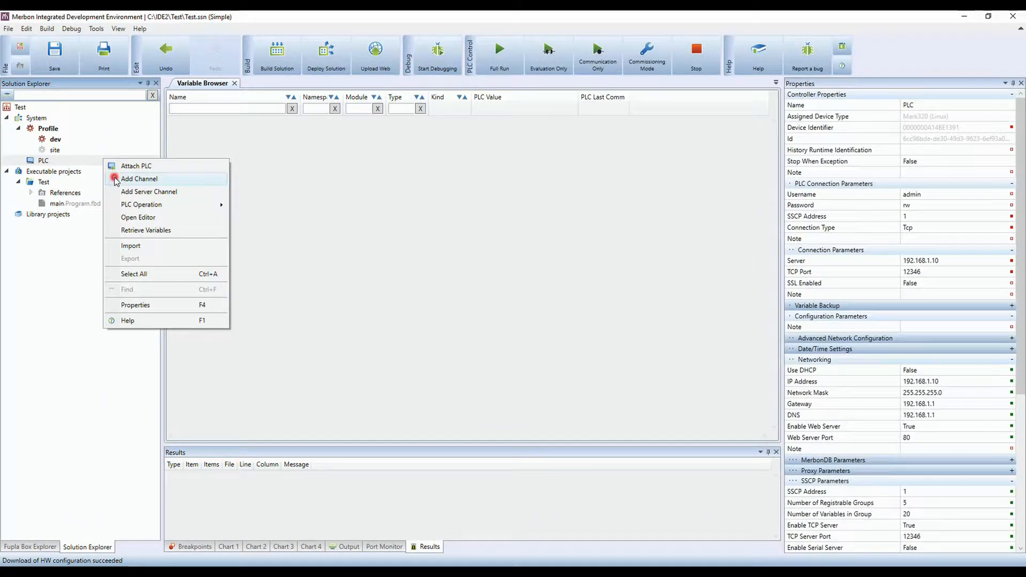
{"action": "left_click", "coordinate": [139, 178]}
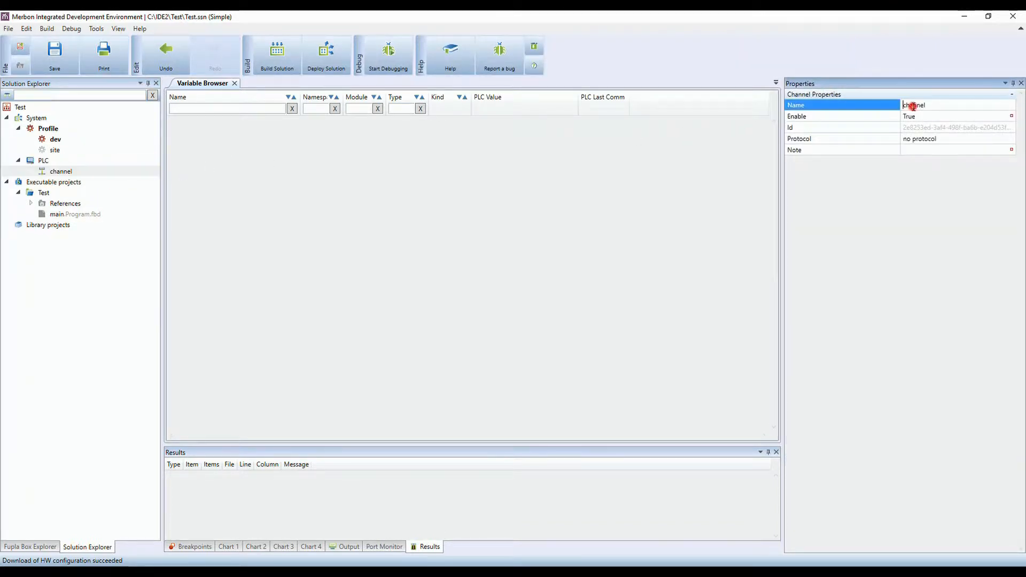
{"action": "type", "text": "M"}
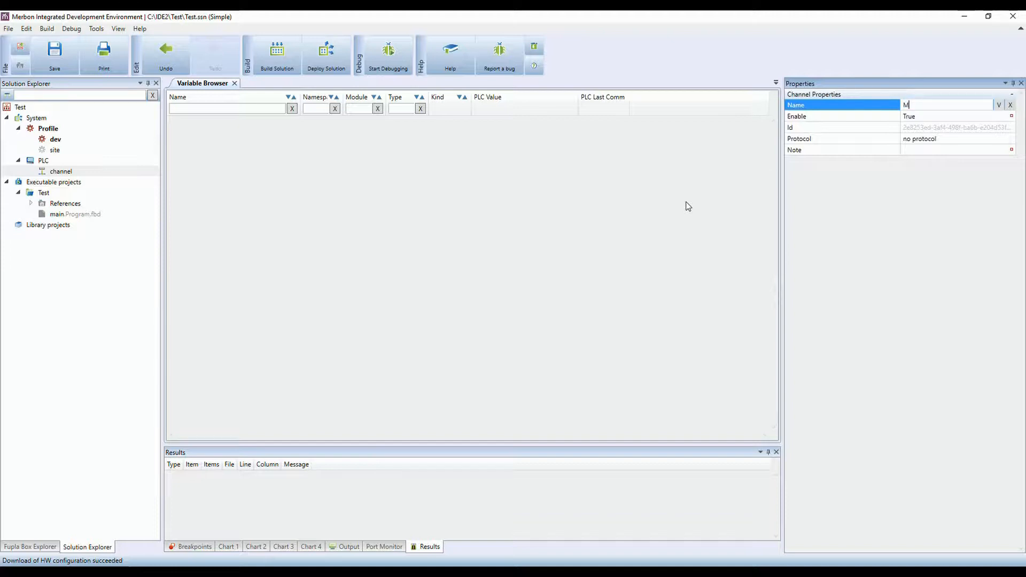
{"action": "type", "text": "odbus RTU"}
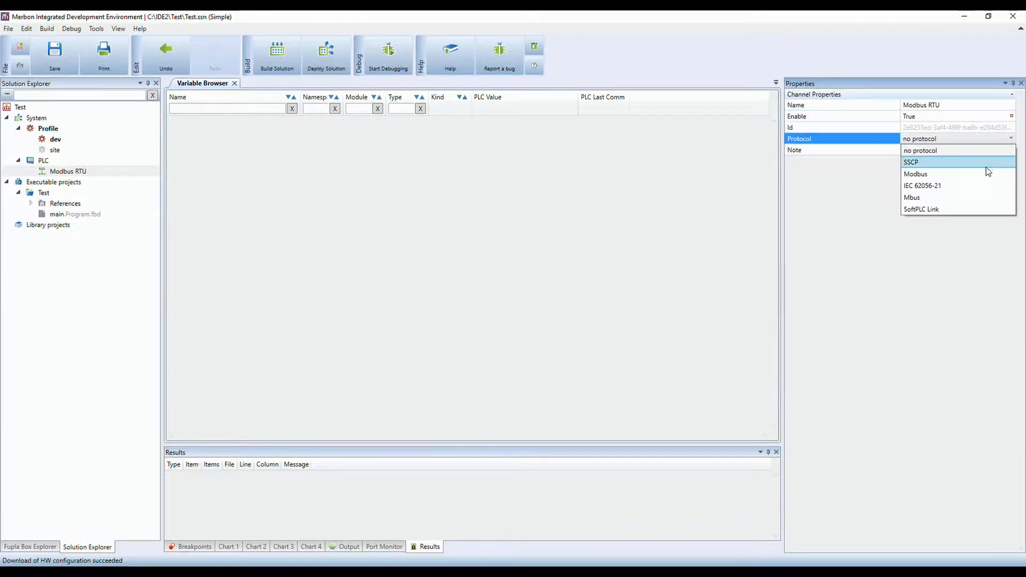
{"action": "left_click", "coordinate": [915, 173]}
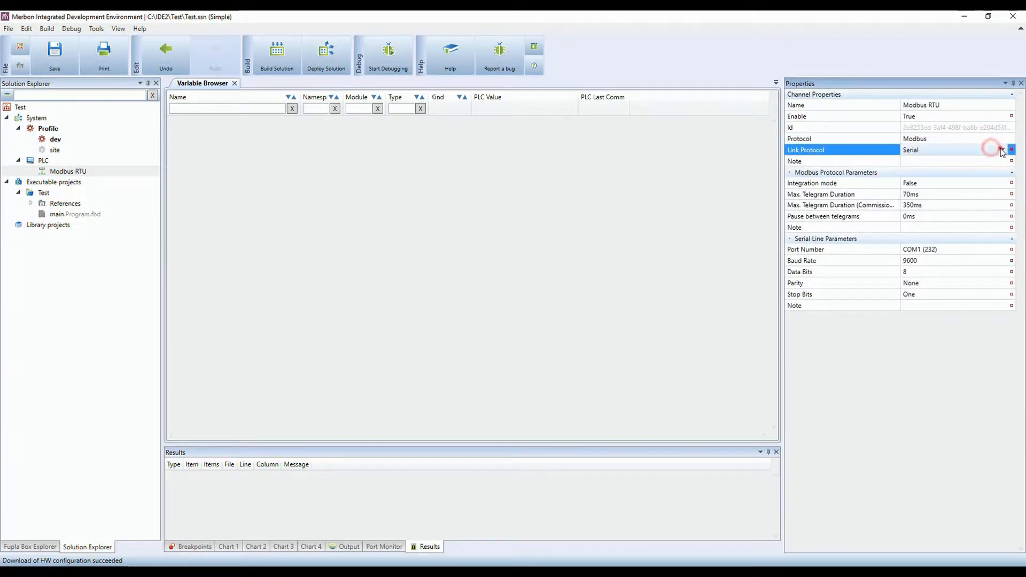
{"action": "left_click", "coordinate": [965, 249]}
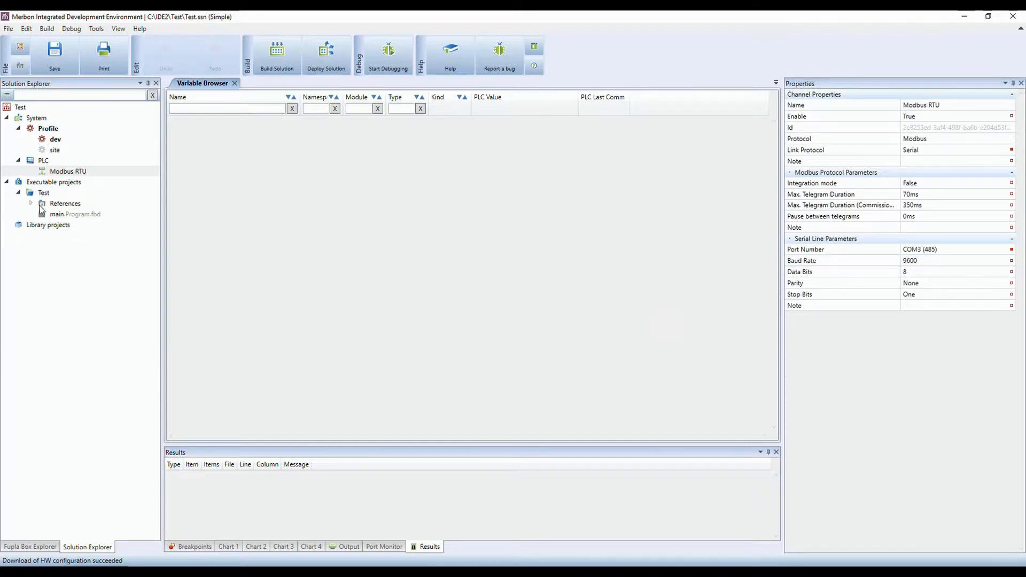
Add an MCIO2 (version 2) library device under the Modbus RTU channel.
{"action": "right_click", "coordinate": [67, 171]}
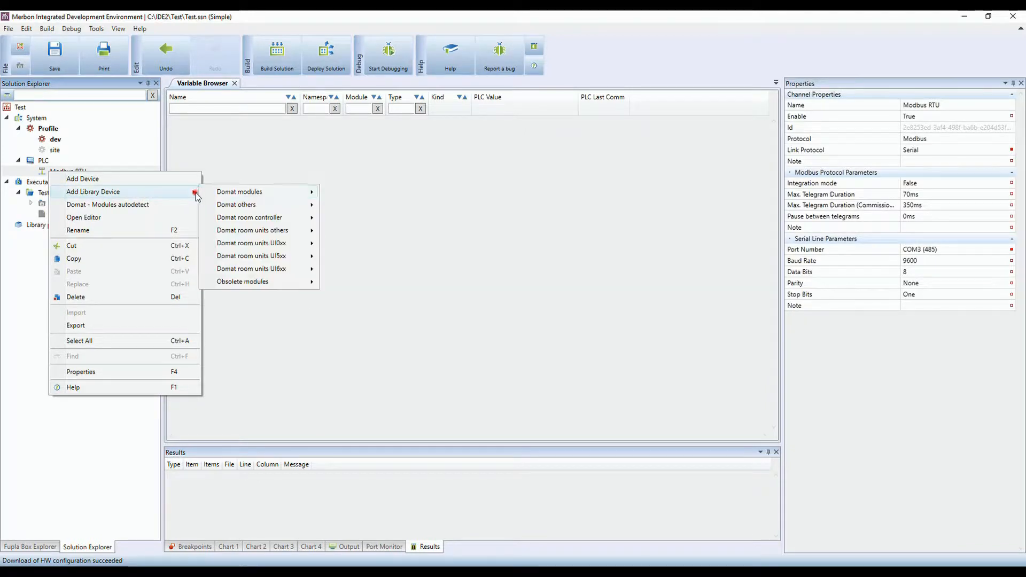
{"action": "mouse_move", "coordinate": [239, 191]}
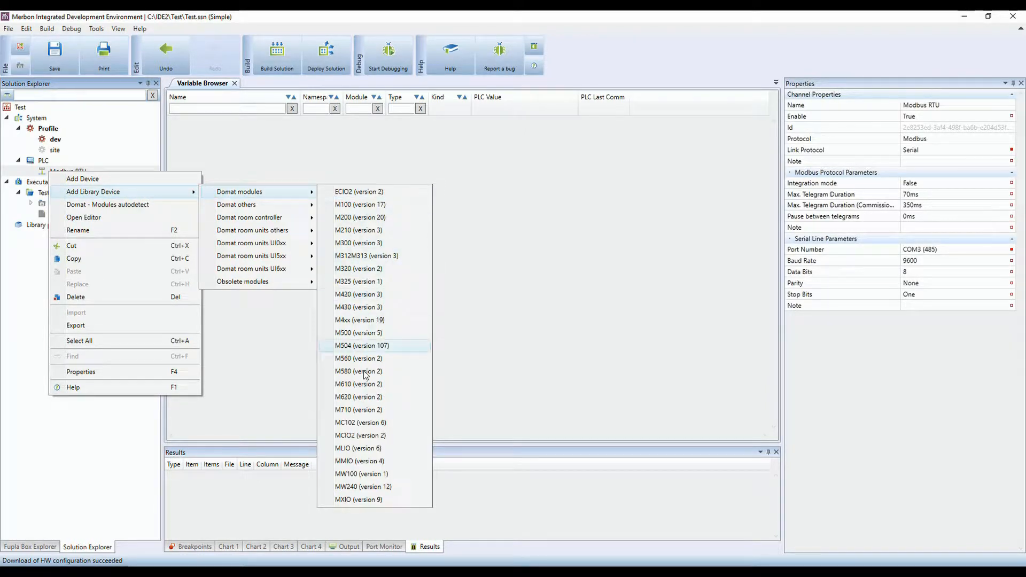
{"action": "left_click", "coordinate": [345, 436]}
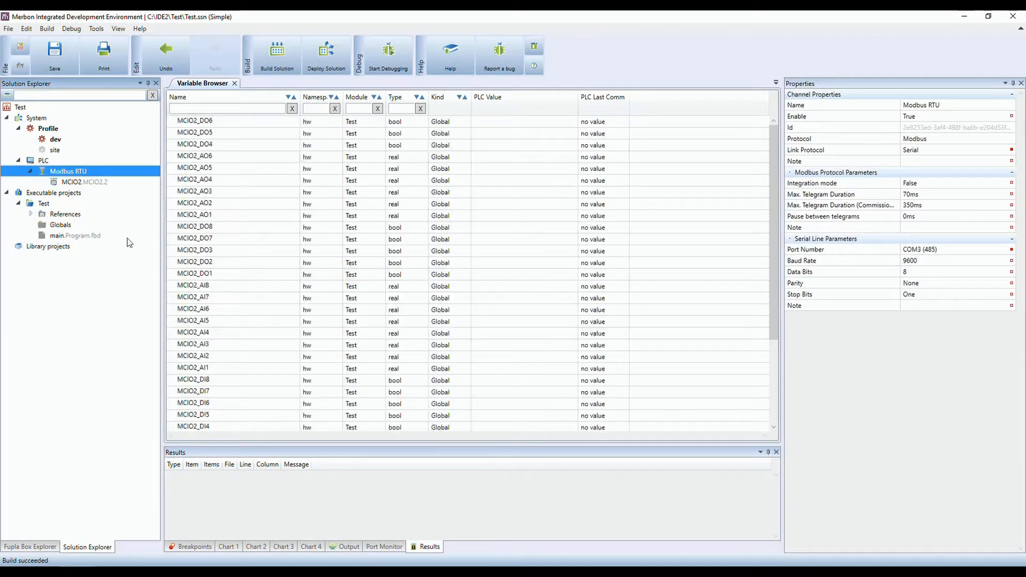
Give MCIO2's input AI1 the autogen name temperature, yielding global MCIO2_temperature.
{"action": "double_click", "coordinate": [82, 182]}
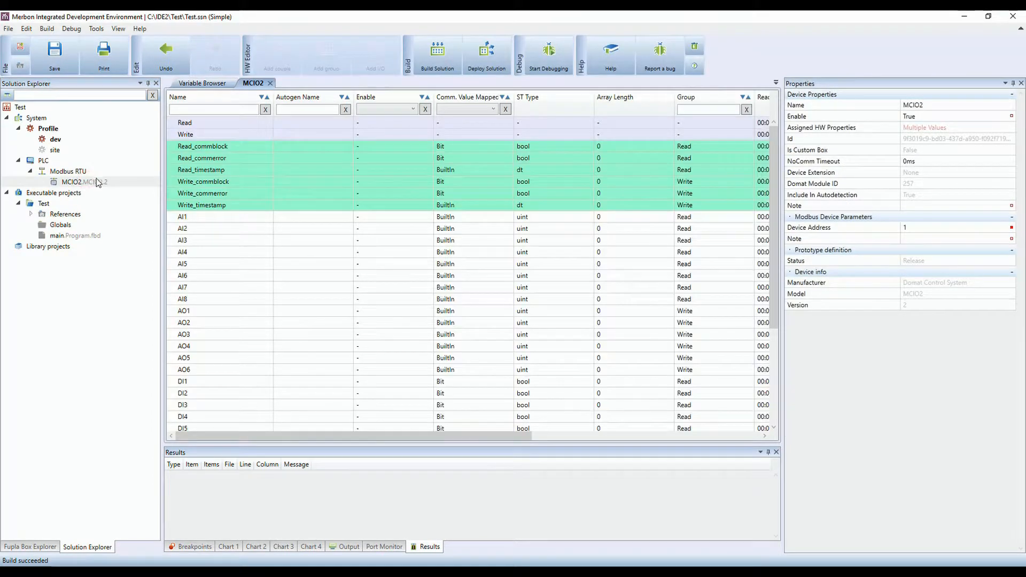
{"action": "left_click", "coordinate": [284, 215]}
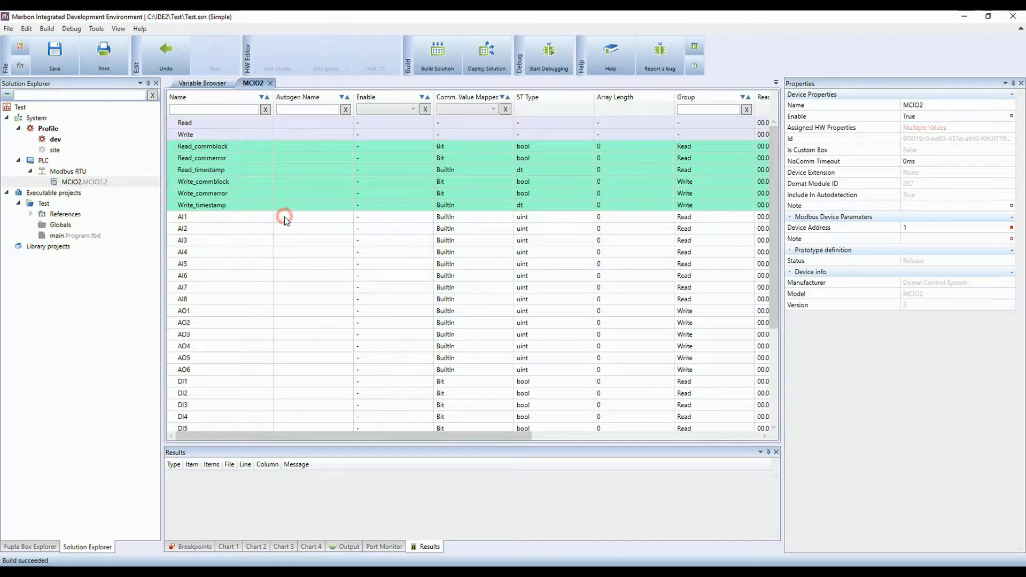
{"action": "left_click", "coordinate": [294, 216]}
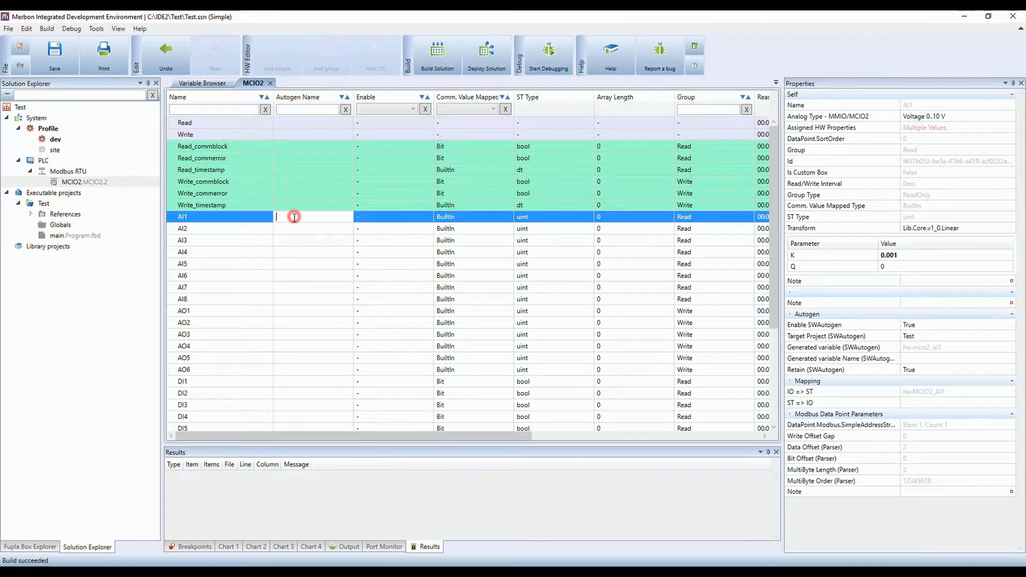
{"action": "type", "text": "temperat"}
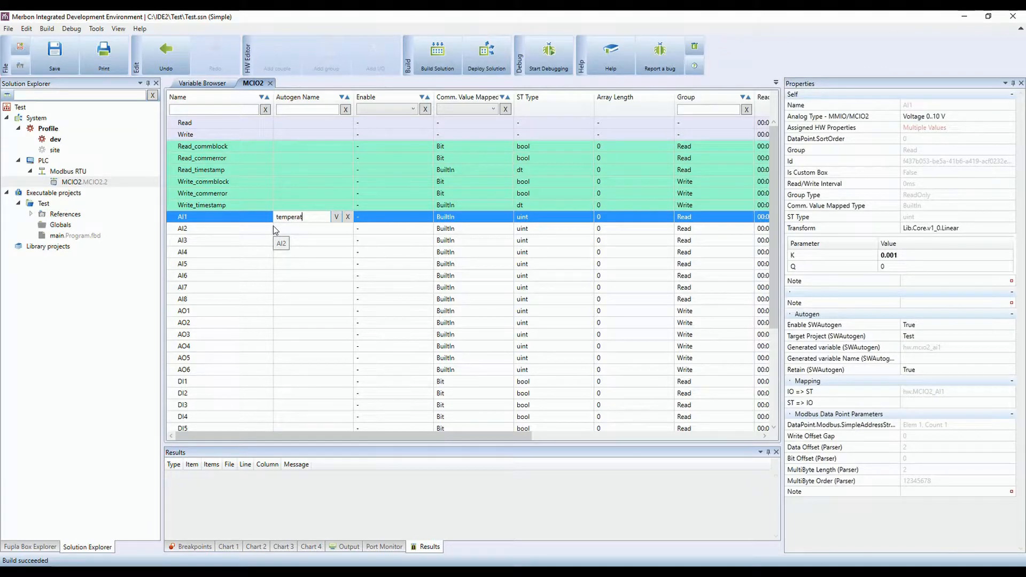
{"action": "type", "text": "ure"}
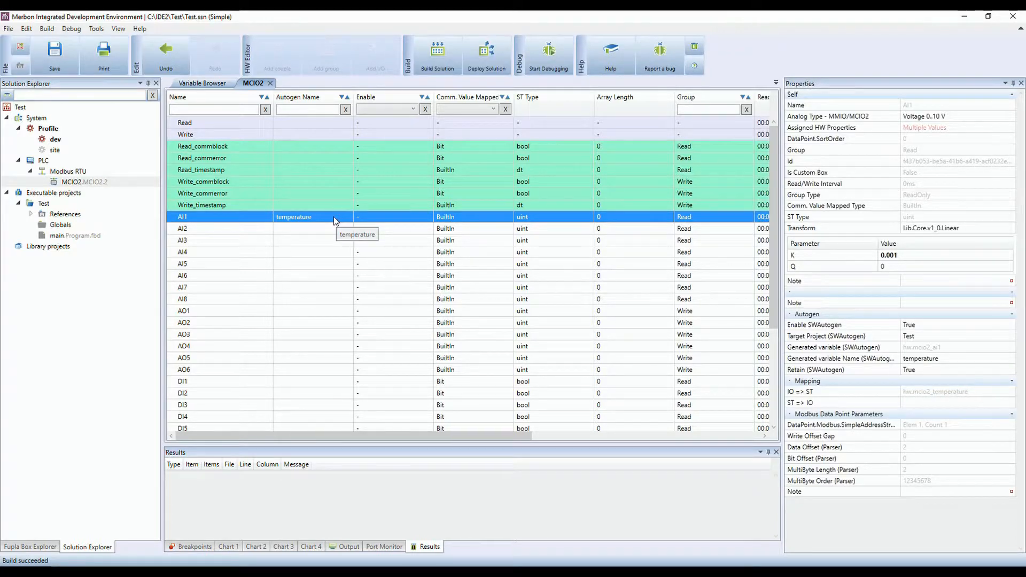
{"action": "left_click", "coordinate": [203, 83]}
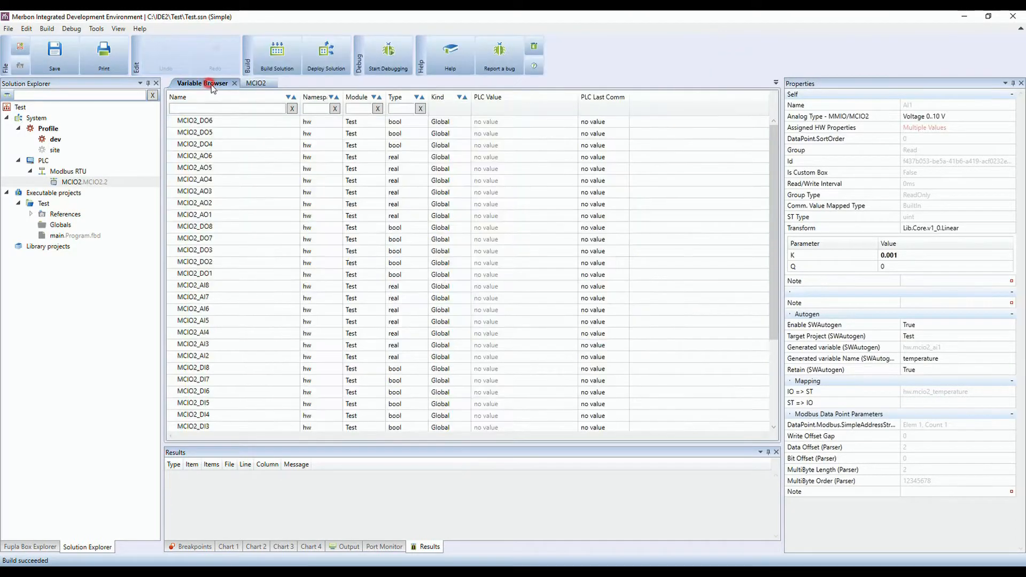
{"action": "left_click", "coordinate": [226, 415]}
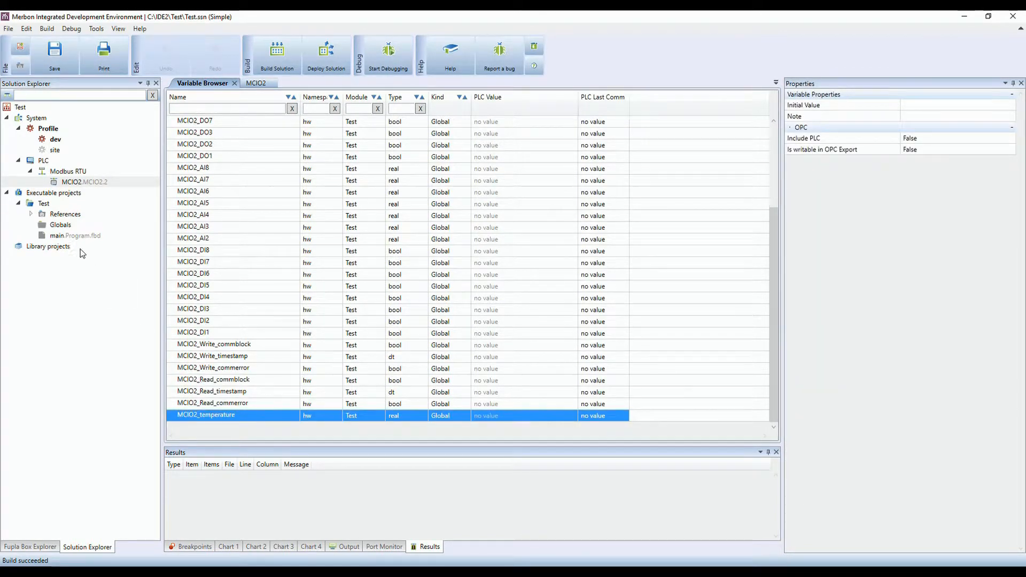
In the main program's input column create the real global variable One.
{"action": "double_click", "coordinate": [75, 235]}
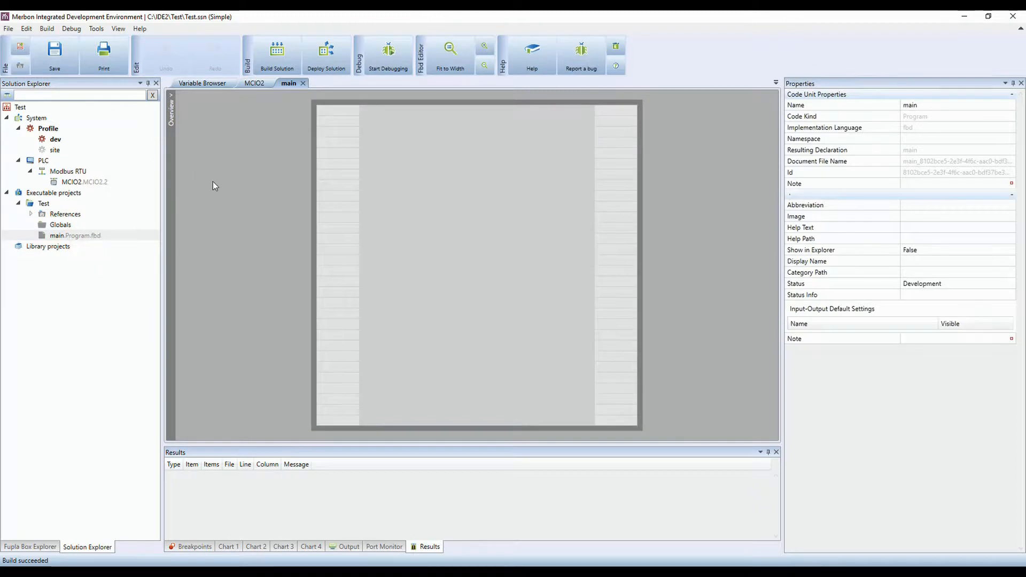
{"action": "left_click", "coordinate": [450, 50]}
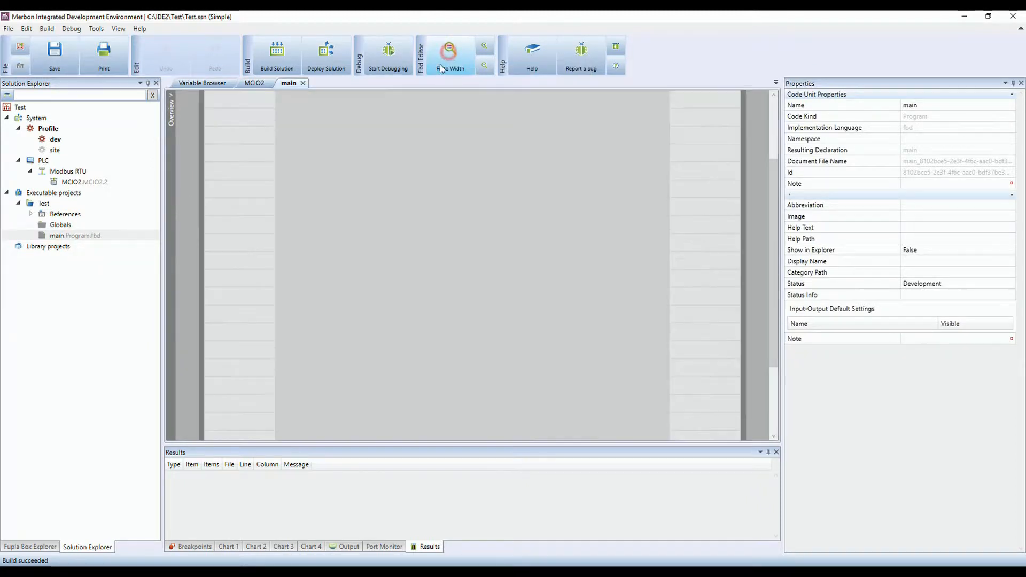
{"action": "right_click", "coordinate": [249, 193]}
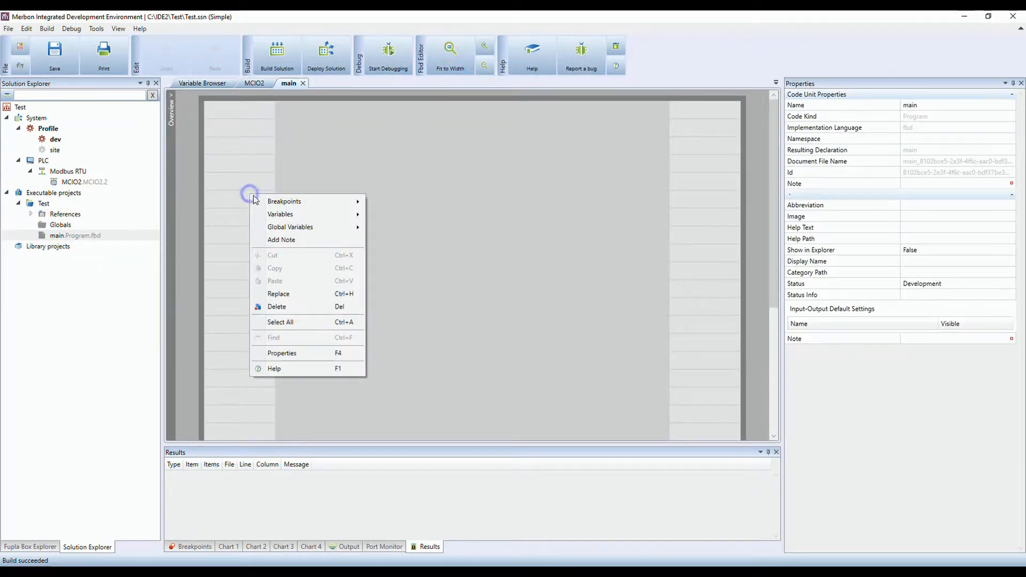
{"action": "mouse_move", "coordinate": [290, 226]}
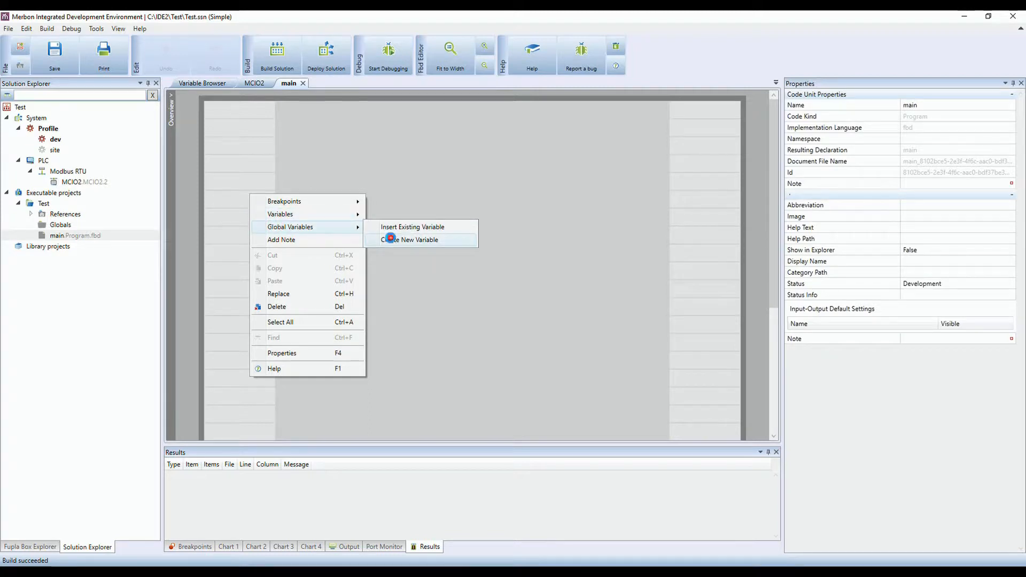
{"action": "left_click", "coordinate": [410, 240]}
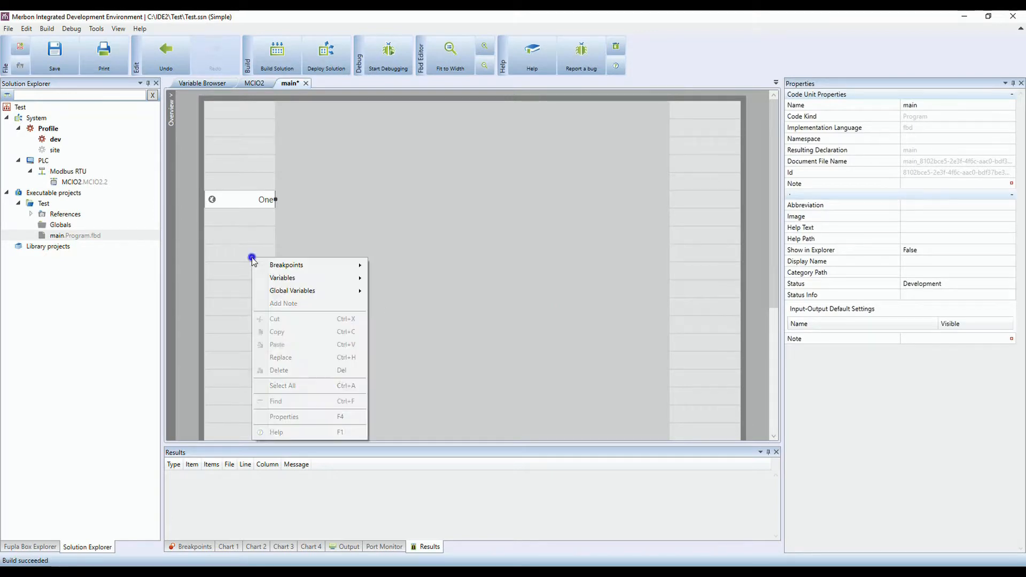
{"action": "mouse_move", "coordinate": [291, 291]}
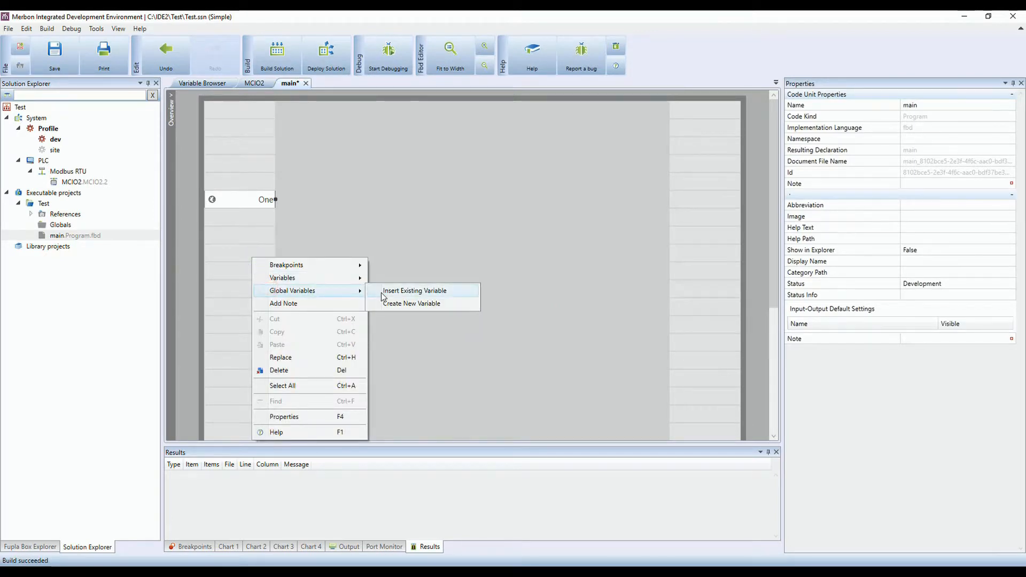
Create two more real global input variables, Two and Three.
{"action": "left_click", "coordinate": [410, 304]}
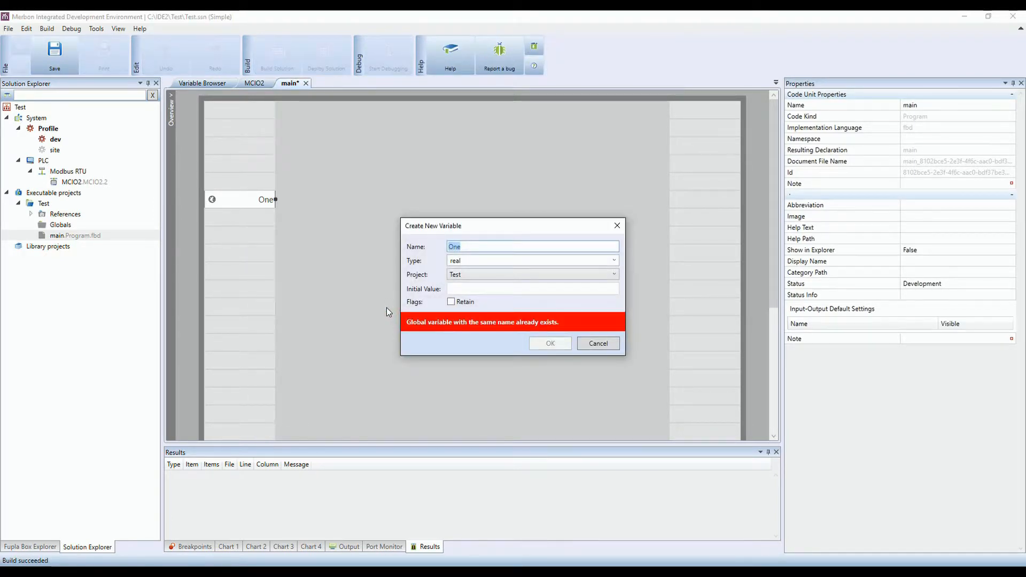
{"action": "type", "text": "Two"}
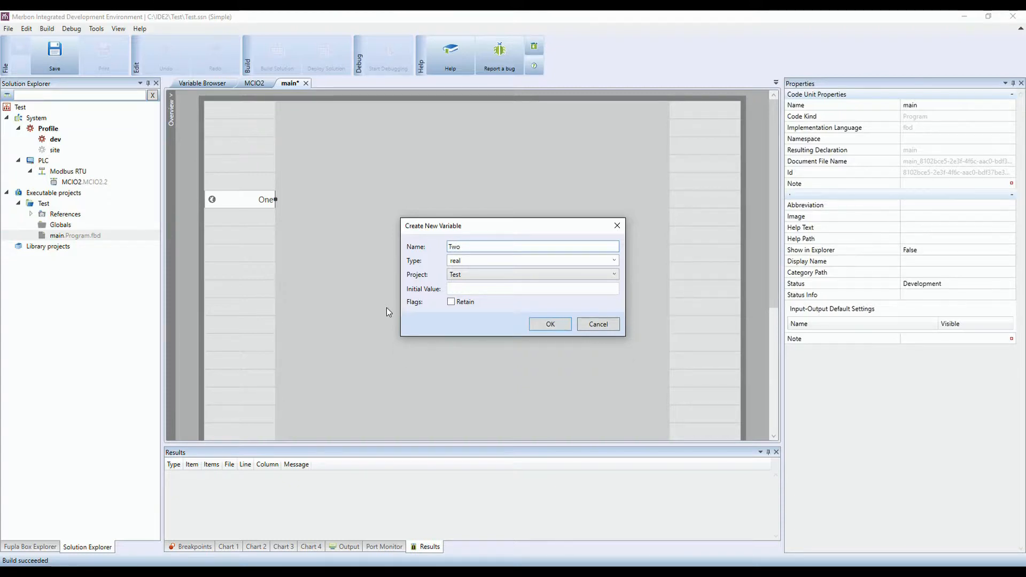
{"action": "left_click", "coordinate": [550, 324]}
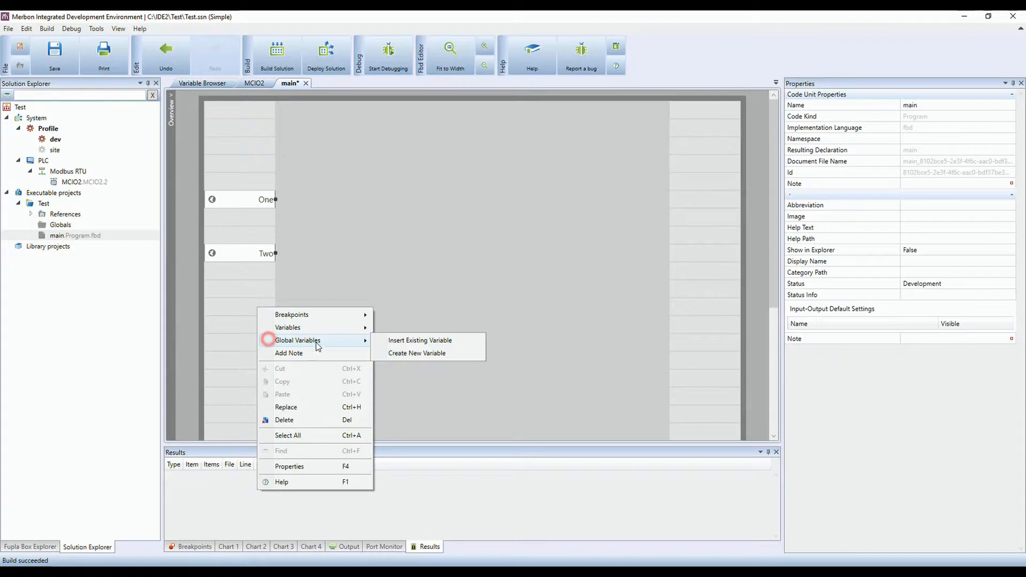
{"action": "left_click", "coordinate": [417, 353]}
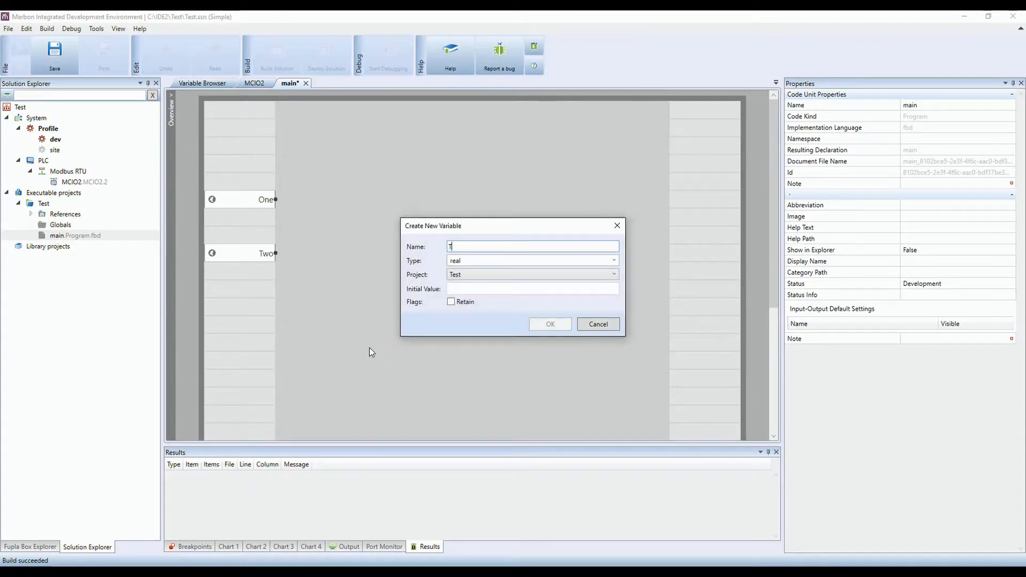
{"action": "type", "text": "Three"}
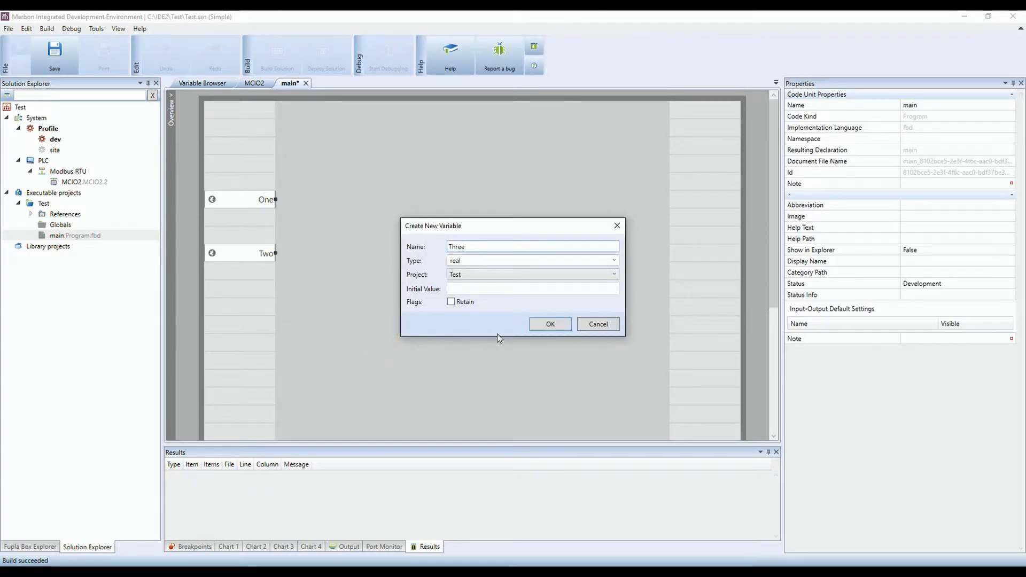
{"action": "left_click", "coordinate": [551, 323]}
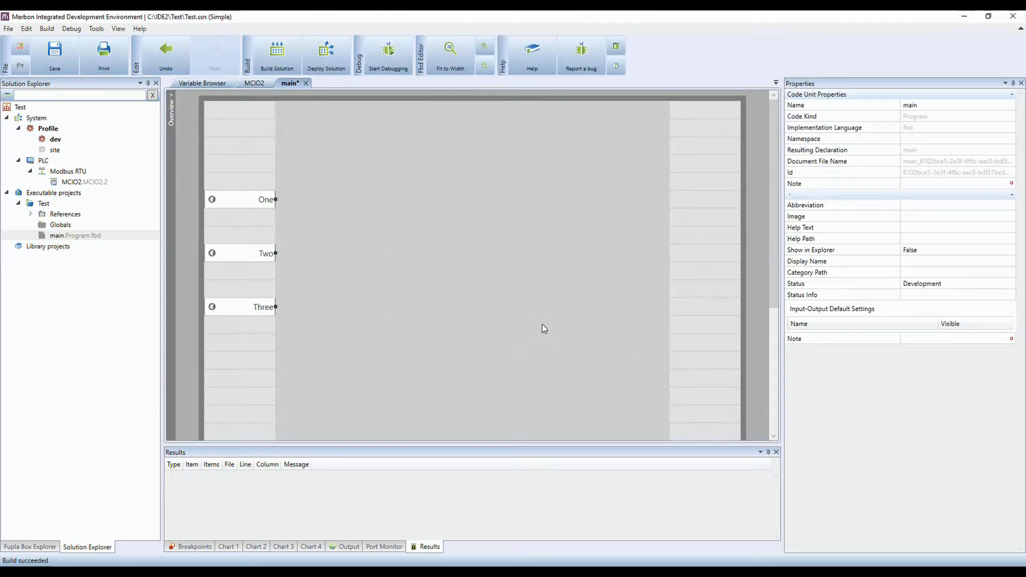
Create a real global variable Sum in the main program's output column.
{"action": "right_click", "coordinate": [544, 329]}
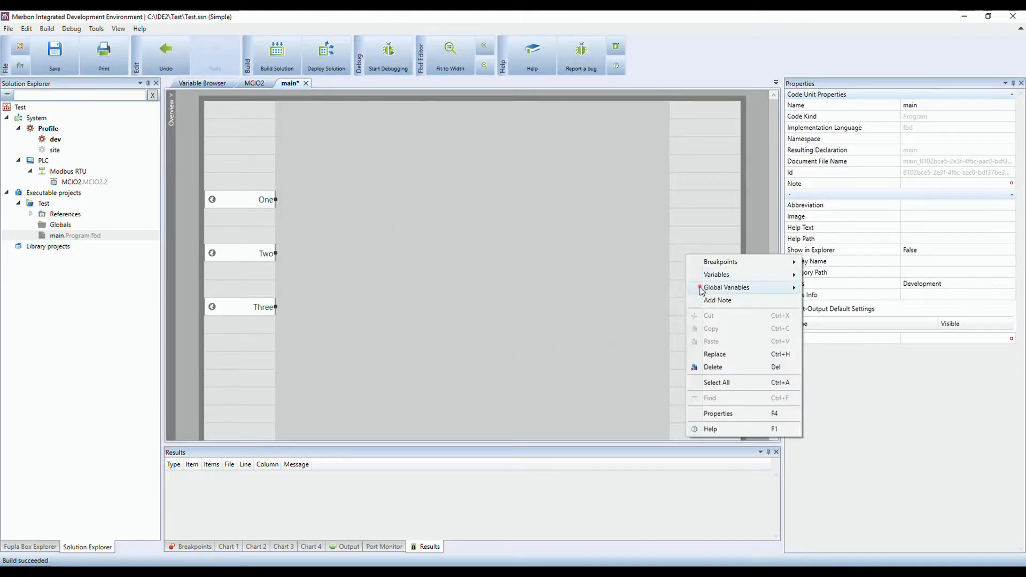
{"action": "left_click", "coordinate": [727, 286]}
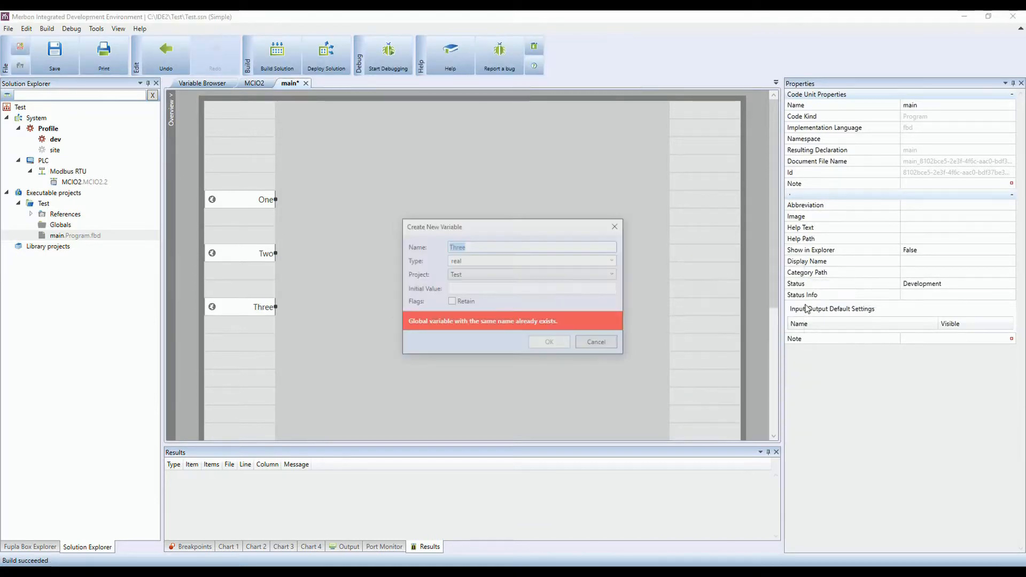
{"action": "type", "text": "Sum"}
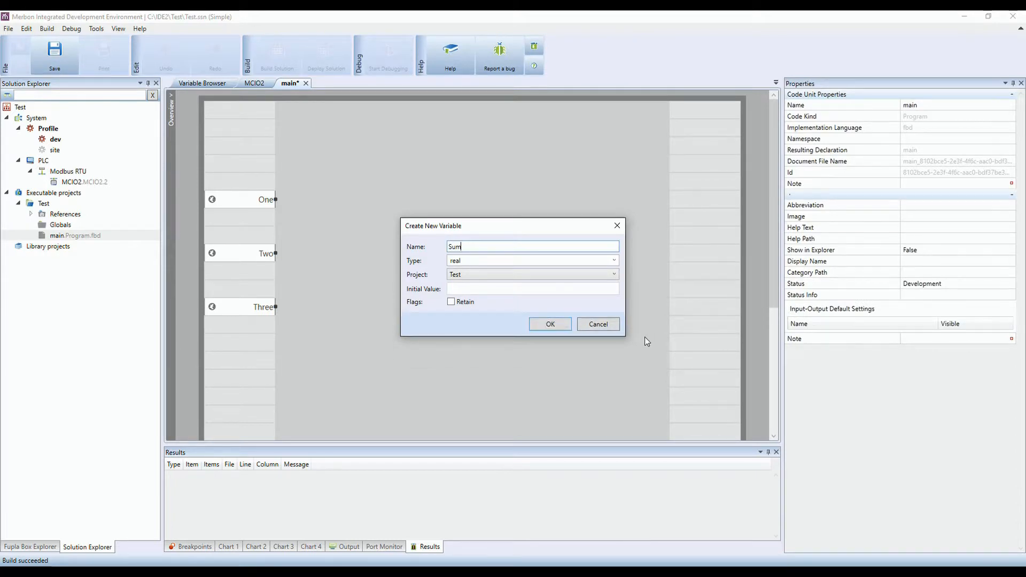
{"action": "left_click", "coordinate": [551, 324]}
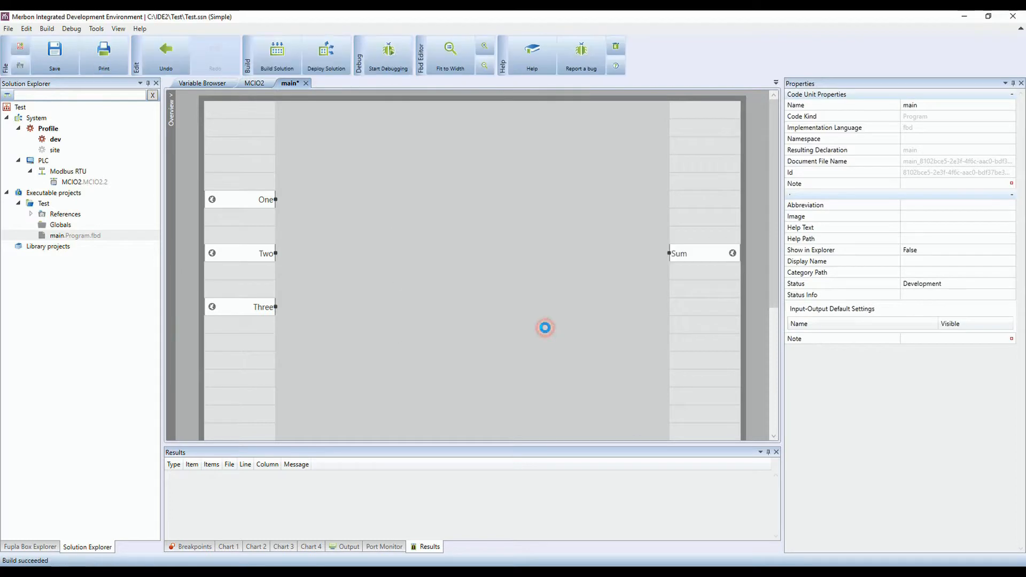
Place an add block from the Fupla library, wiring One, Two, Three to in1–in3 and its output to Sum.
{"action": "left_click", "coordinate": [26, 547]}
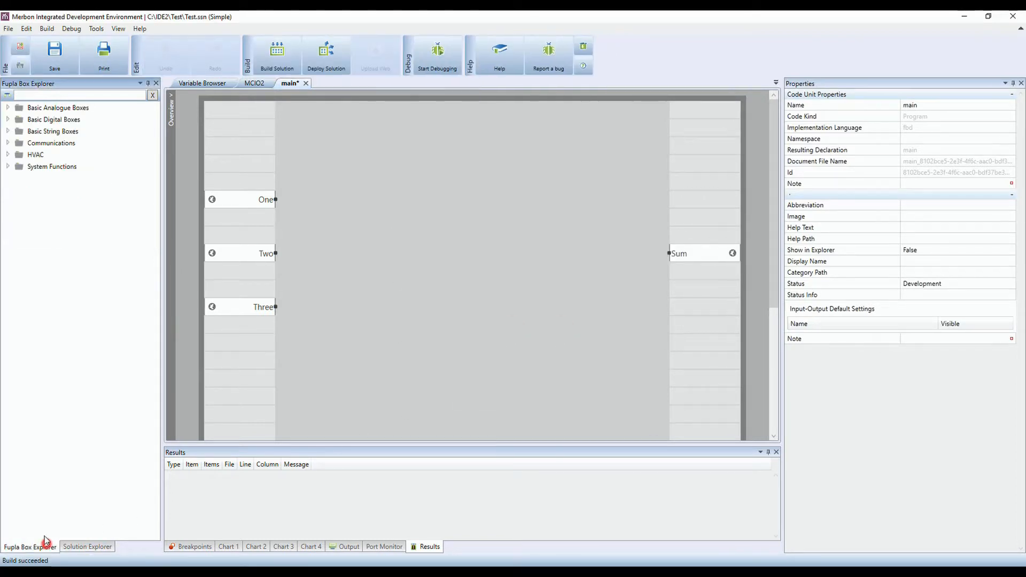
{"action": "left_click", "coordinate": [64, 97]}
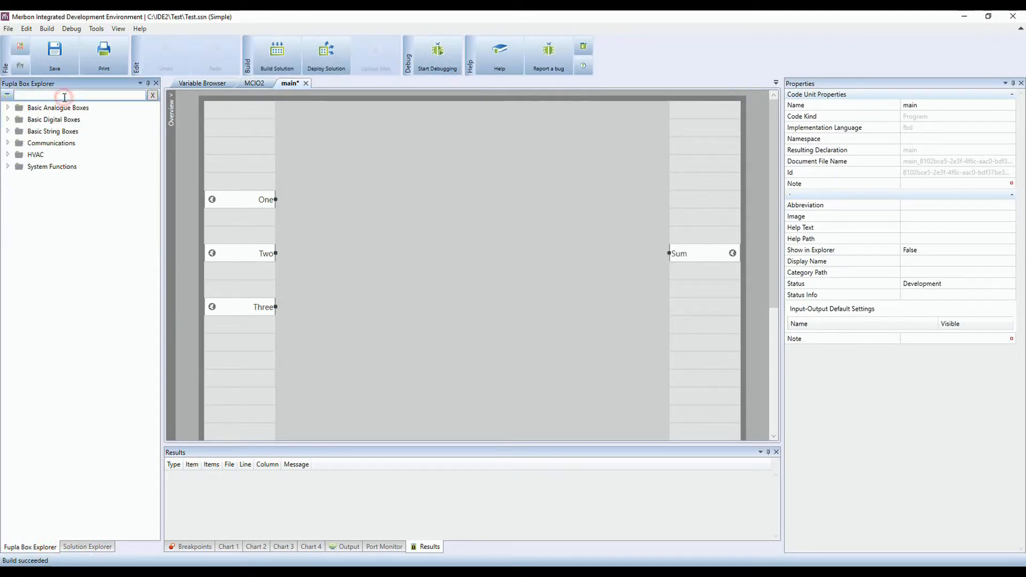
{"action": "type", "text": "add"}
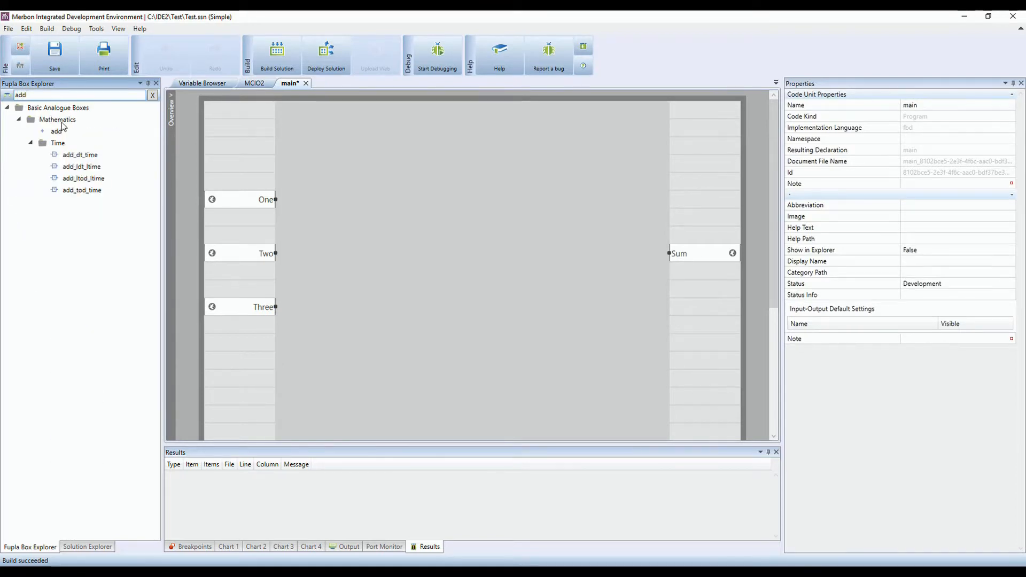
{"action": "left_click_drag", "start_coordinate": [57, 131], "coordinate": [304, 200]}
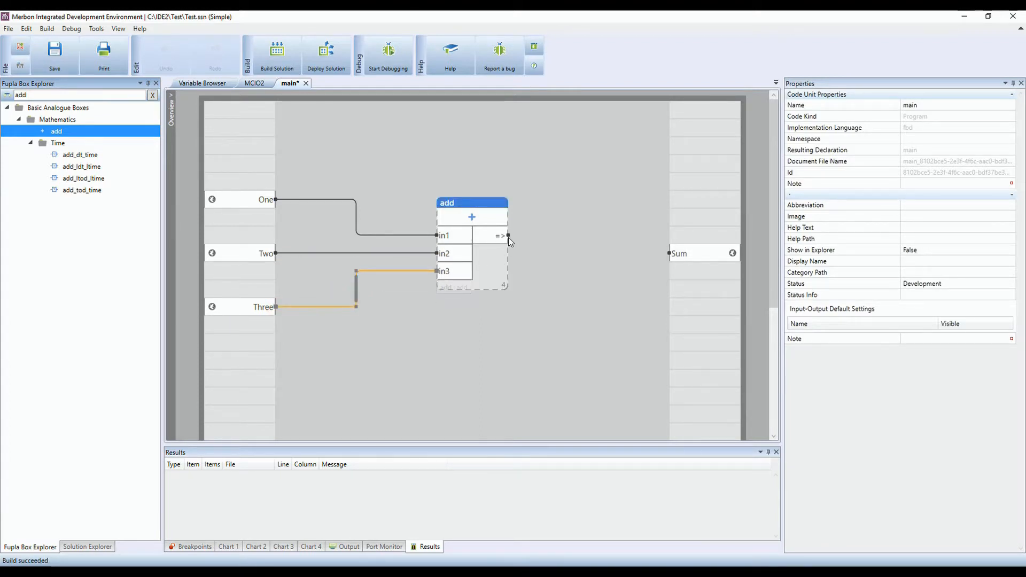
{"action": "left_click_drag", "start_coordinate": [503, 235], "coordinate": [669, 253]}
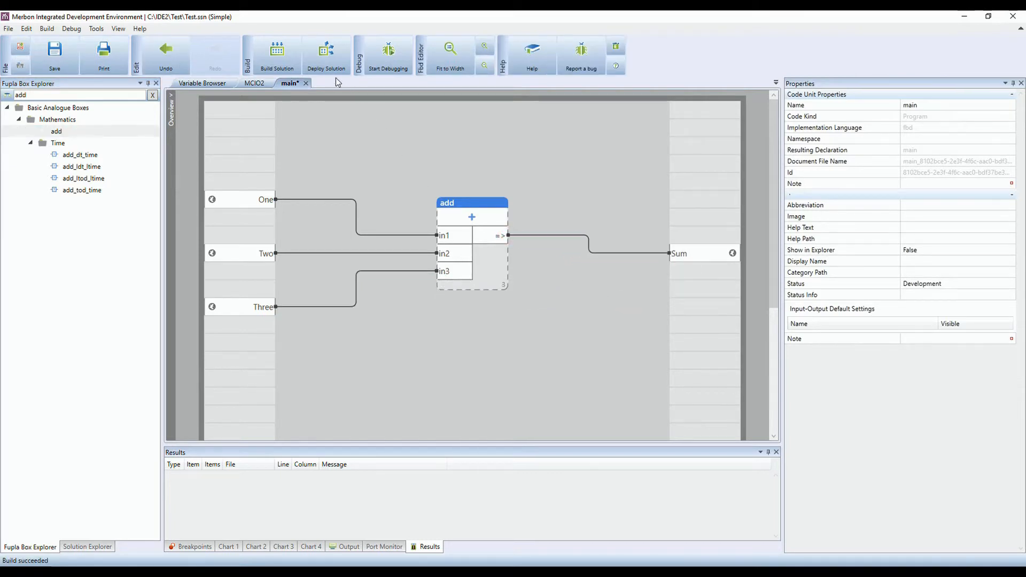
Deploy the solution to the PLC and restart it warm in full run mode.
{"action": "left_click", "coordinate": [326, 50]}
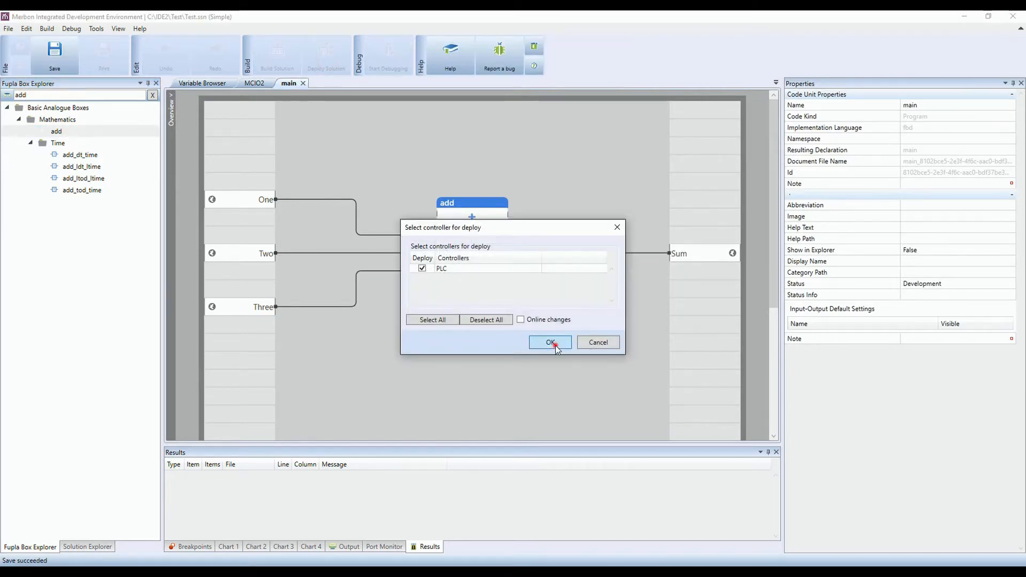
{"action": "left_click", "coordinate": [550, 342]}
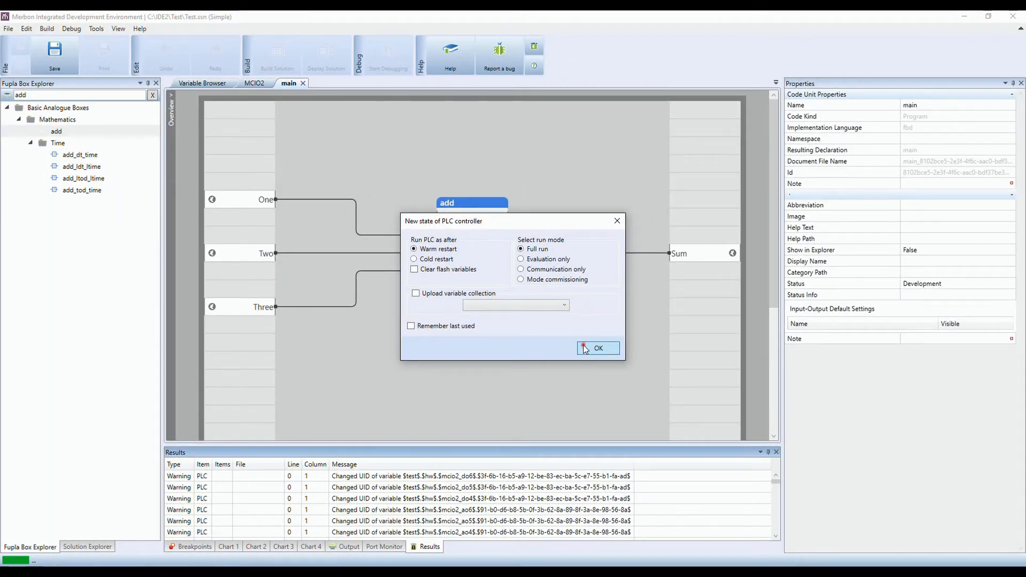
{"action": "left_click", "coordinate": [599, 348]}
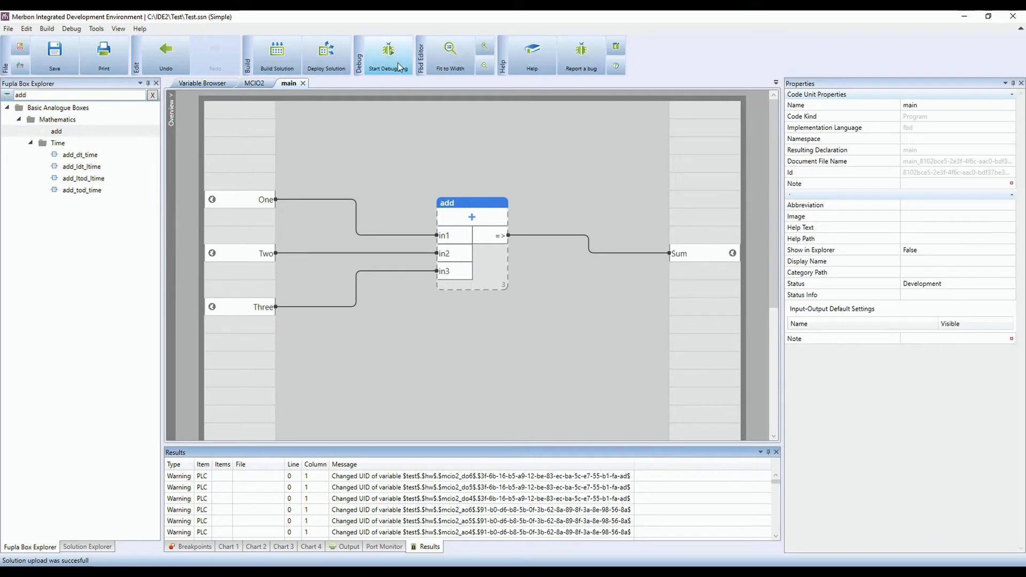
Start debugging and set live values One 5, Two 10,5, Three 16,3, giving Sum 31.8.
{"action": "left_click", "coordinate": [386, 51]}
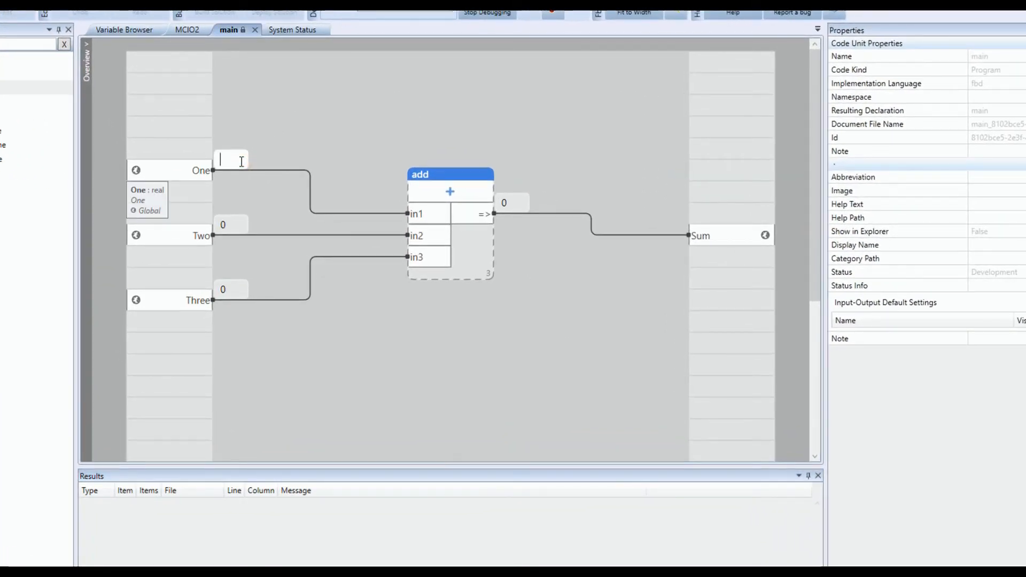
{"action": "type", "text": "5"}
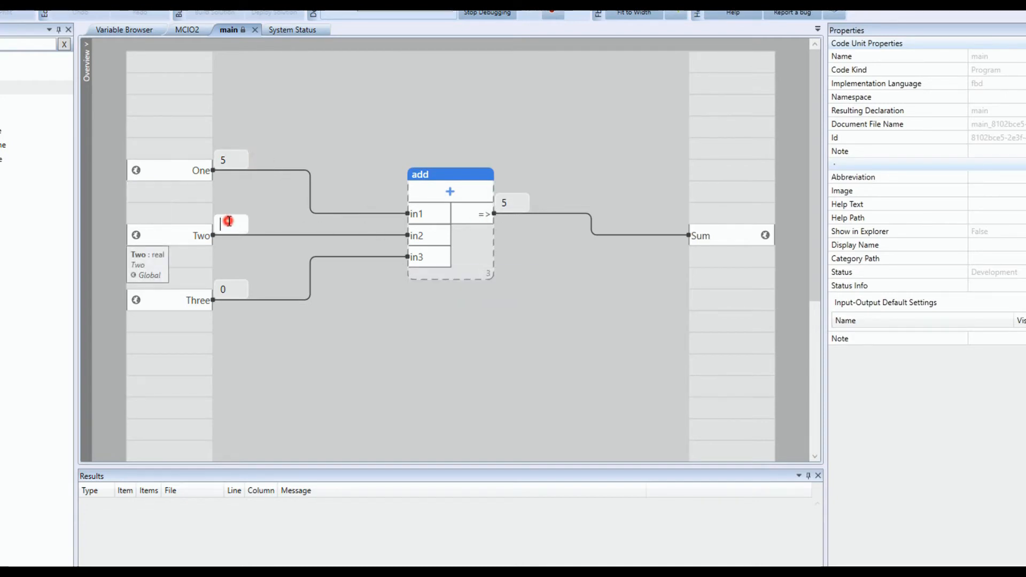
{"action": "type", "text": "10,5"}
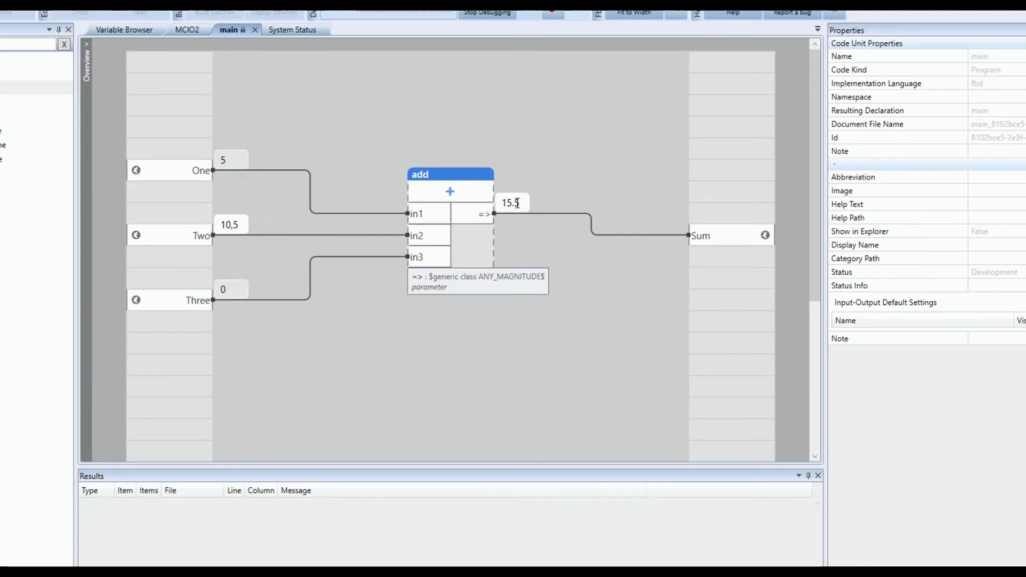
{"action": "left_click", "coordinate": [242, 289]}
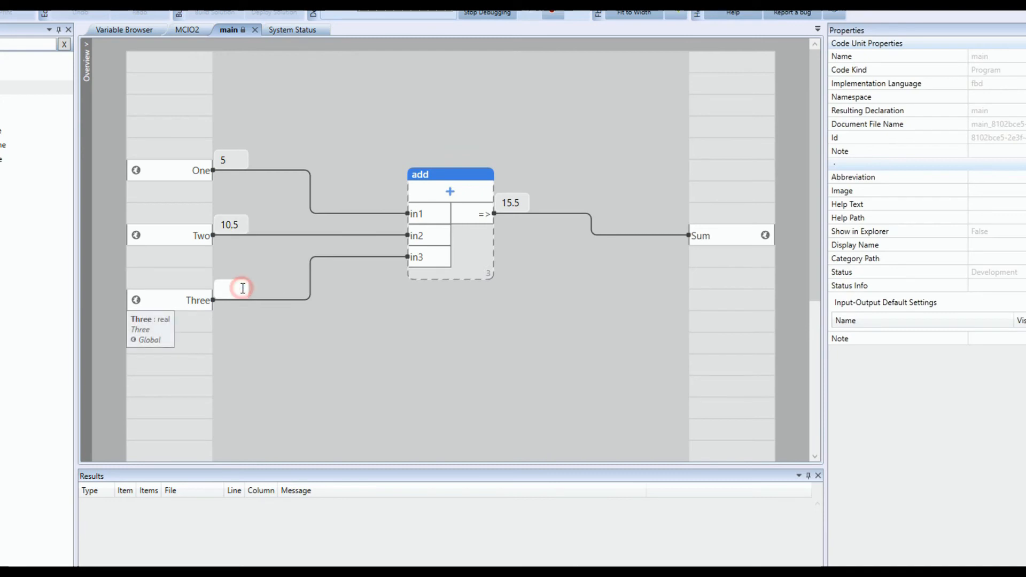
{"action": "type", "text": "16,3"}
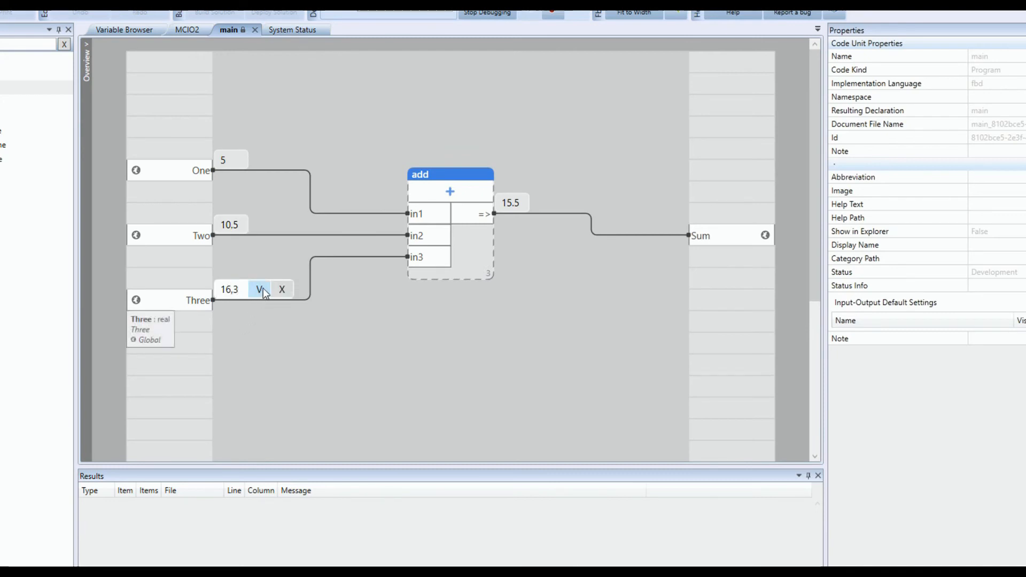
{"action": "left_click", "coordinate": [260, 290]}
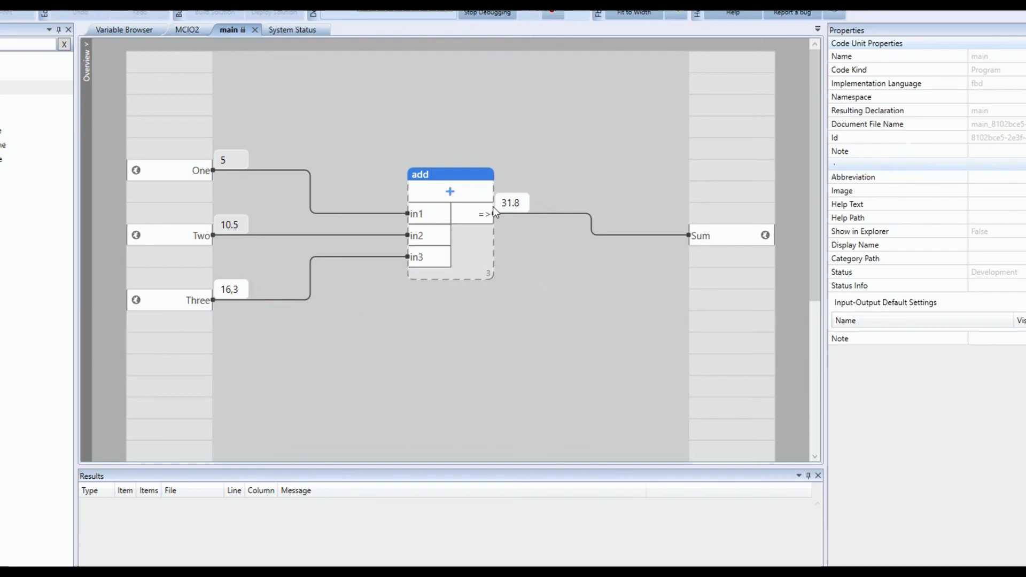